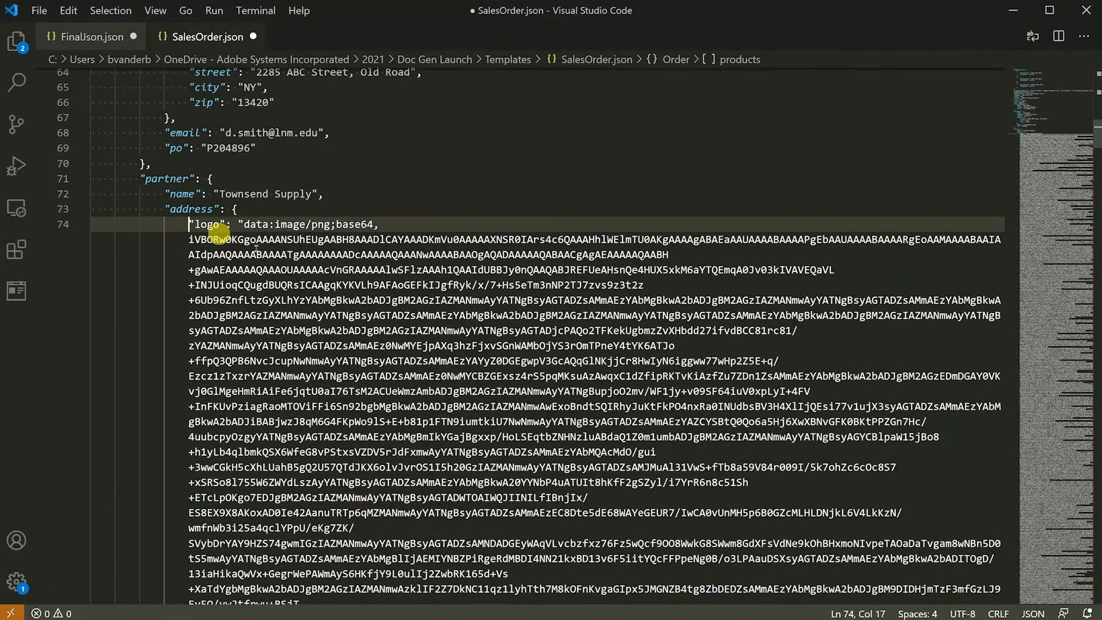
Place the cursor under Servicing Partner and expand Images on the Tagger's Advanced tab
left_click_drag(224, 223, 469, 437)
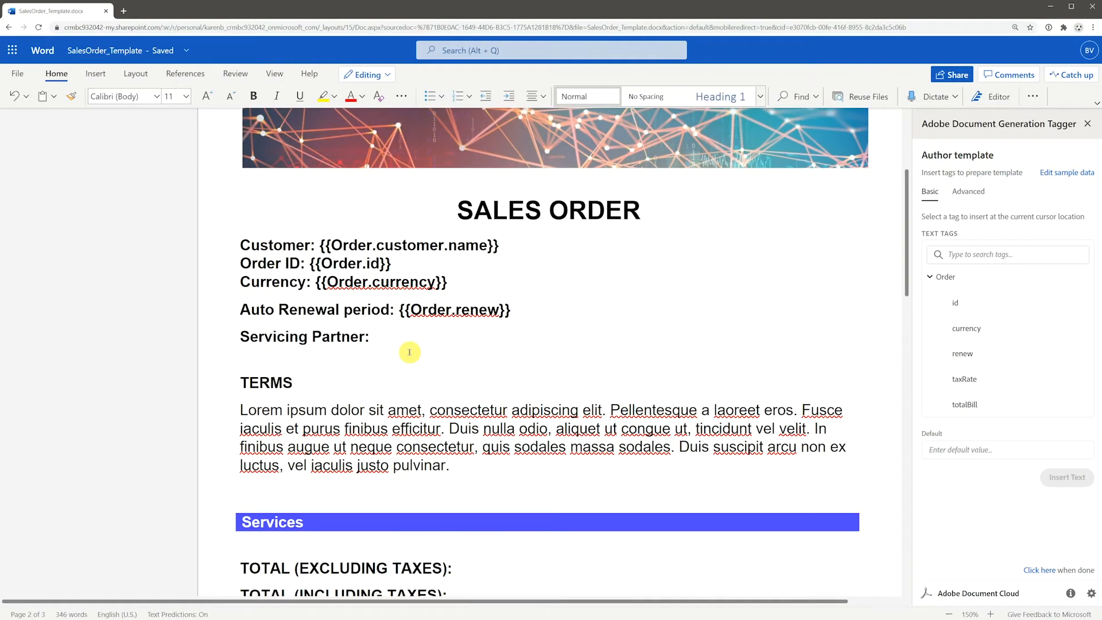
left_click(243, 355)
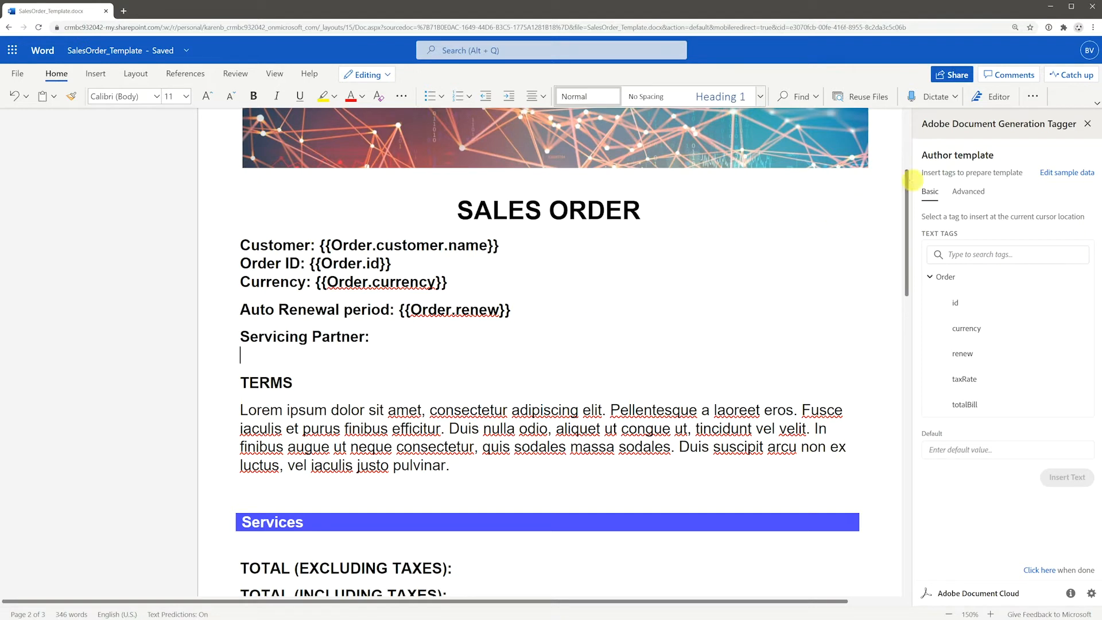
left_click(968, 192)
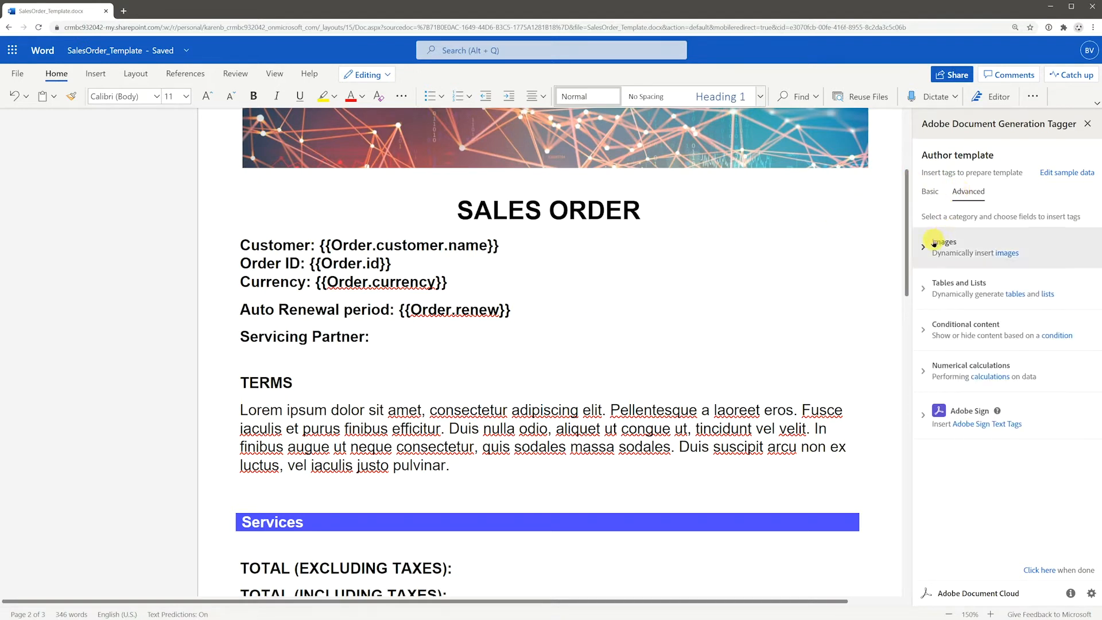
left_click(941, 246)
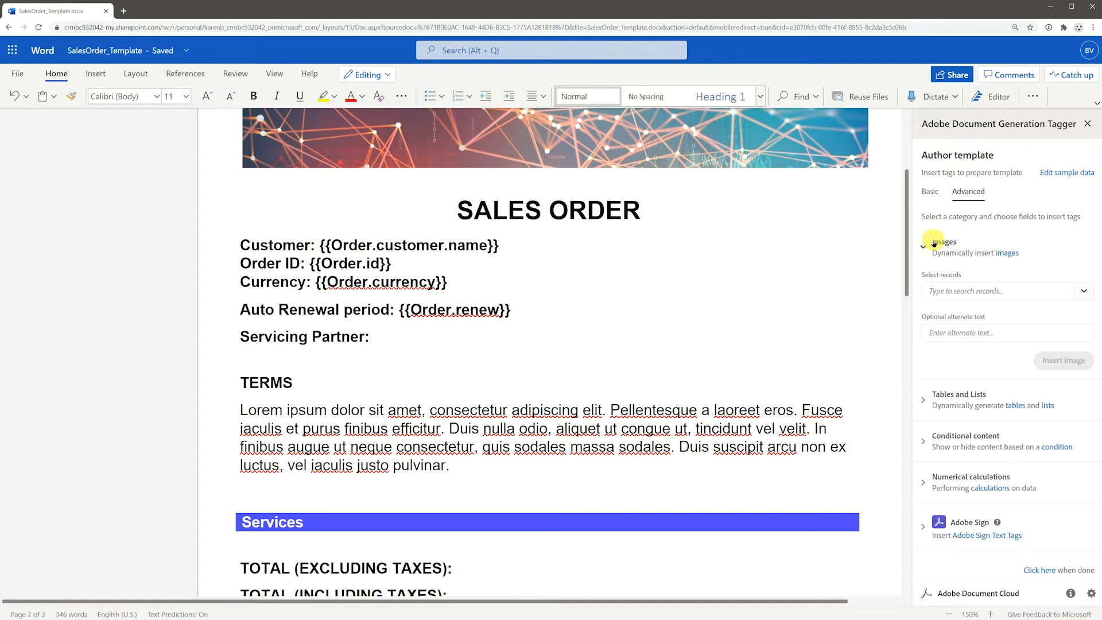
Insert an image tag from Order.partner.address.logo with alternate text 'Partner logo'
left_click(1001, 290)
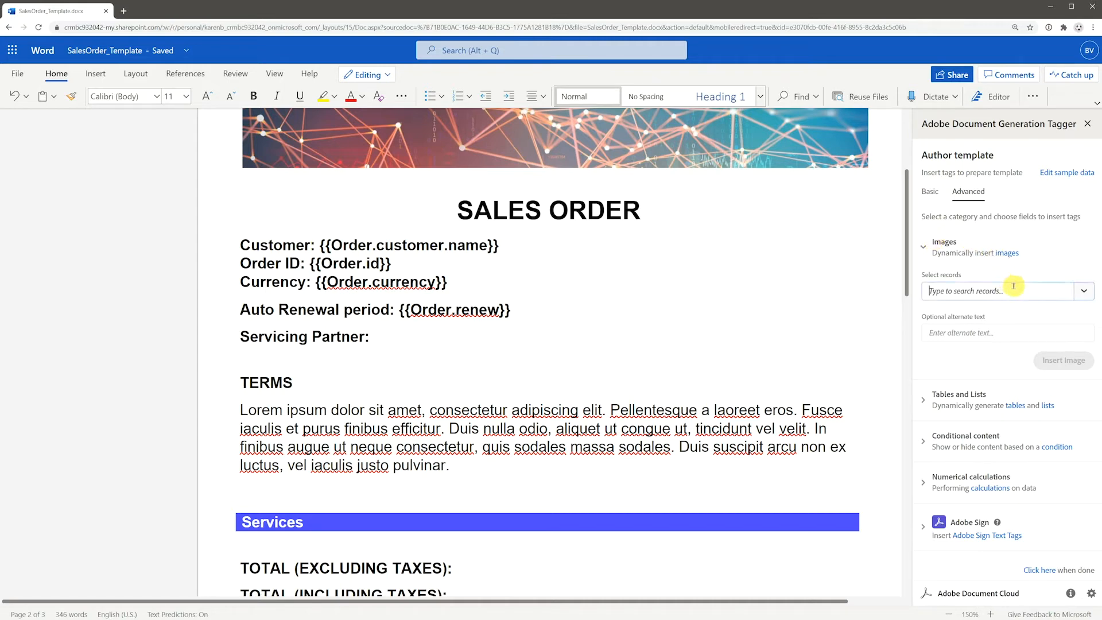
type("Order.partner.address.logo")
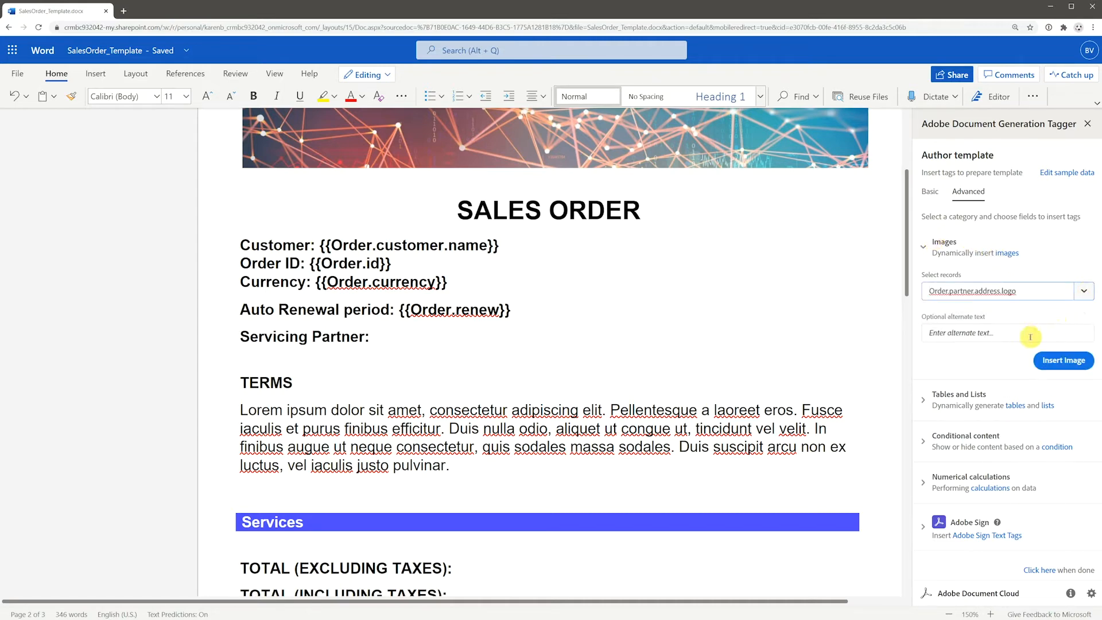
type("Partner")
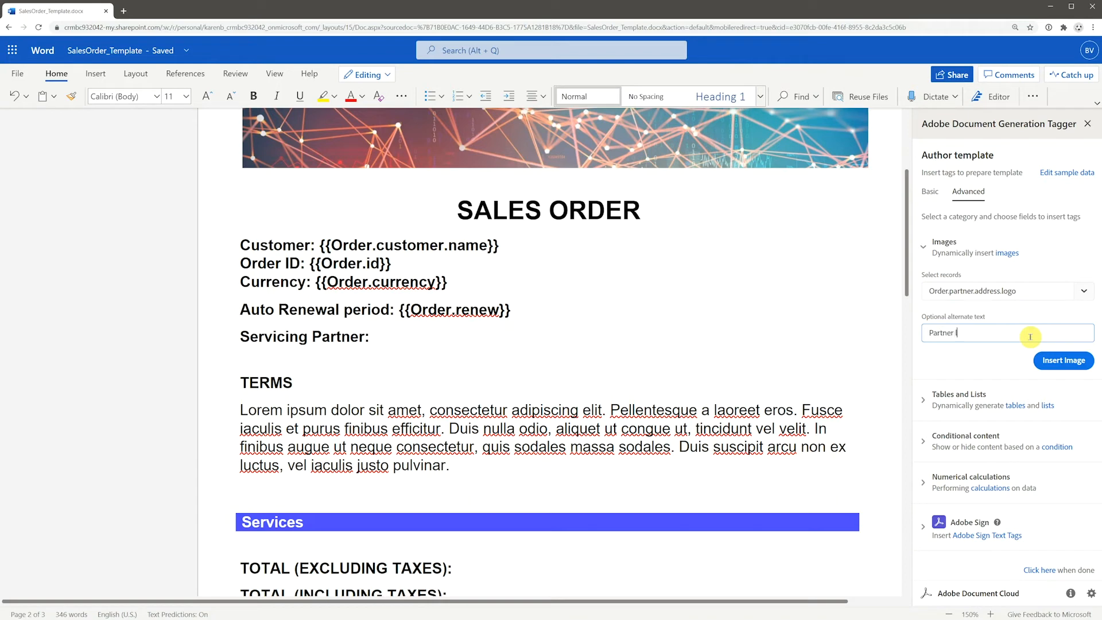
type("logo")
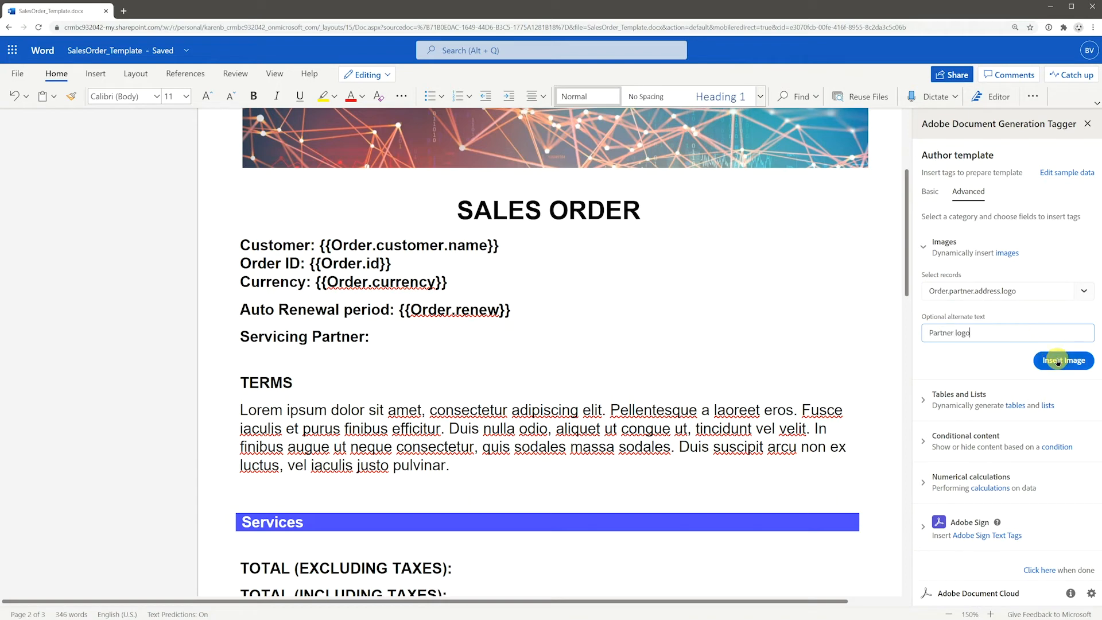
left_click(1063, 360)
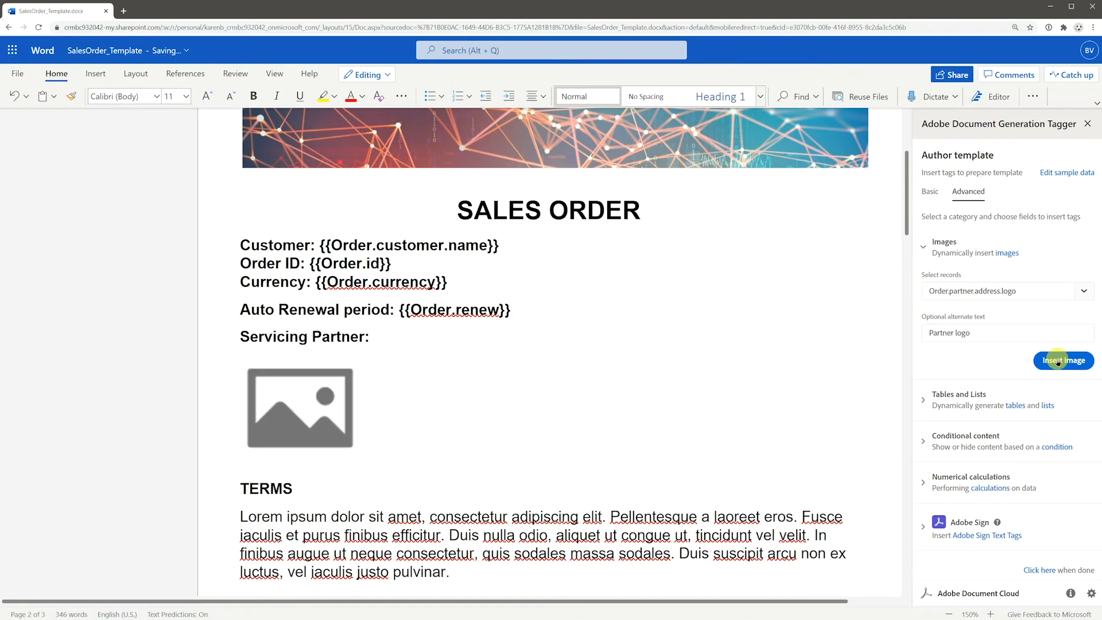